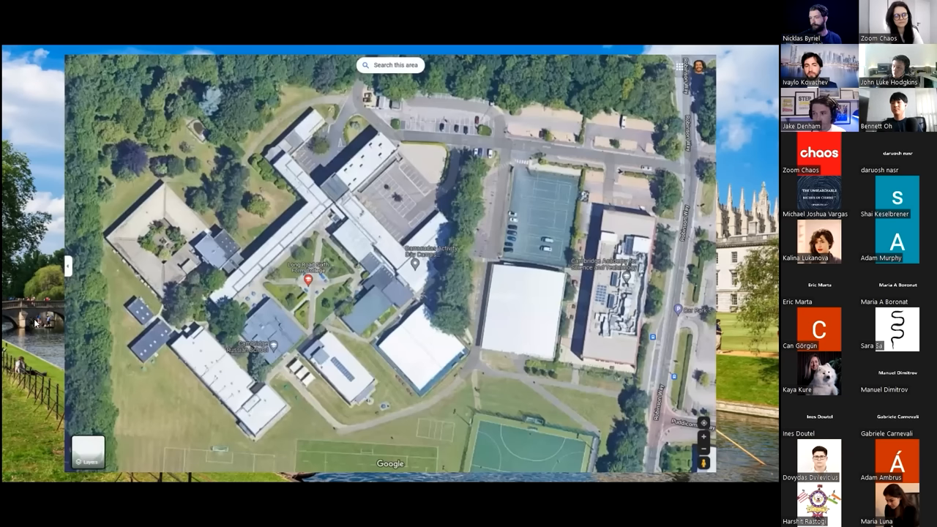
mouse_move(46, 288)
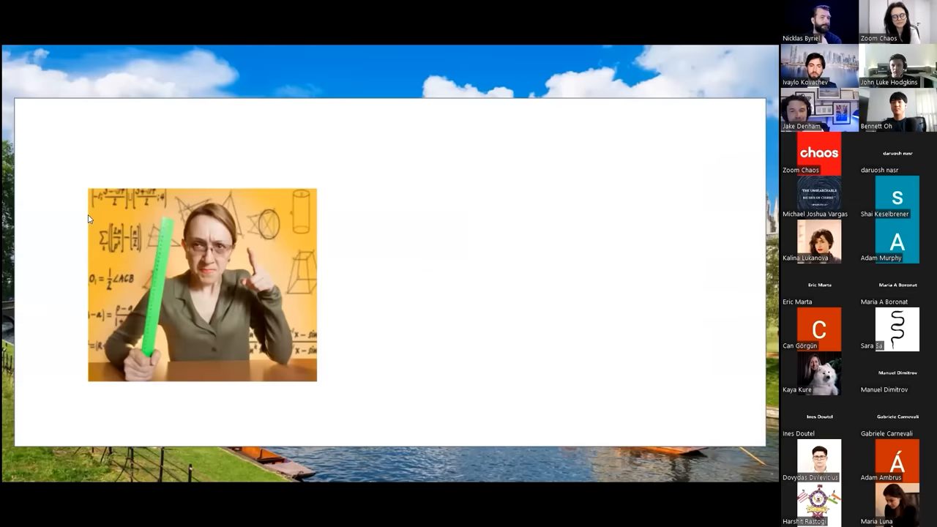
mouse_move(101, 220)
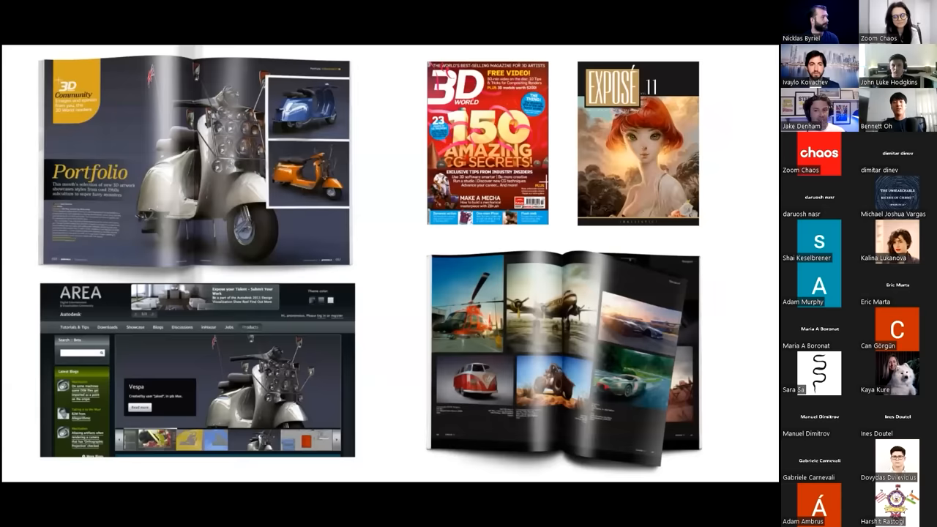
mouse_move(617, 254)
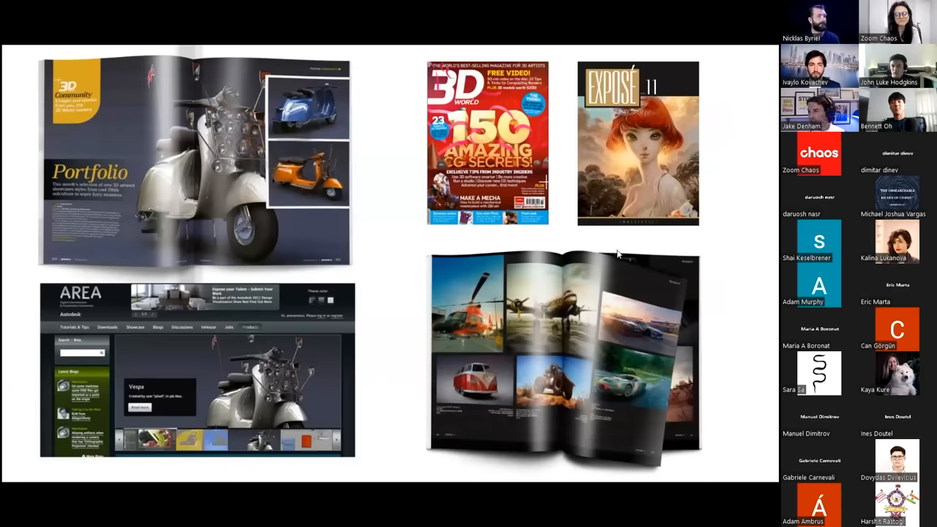